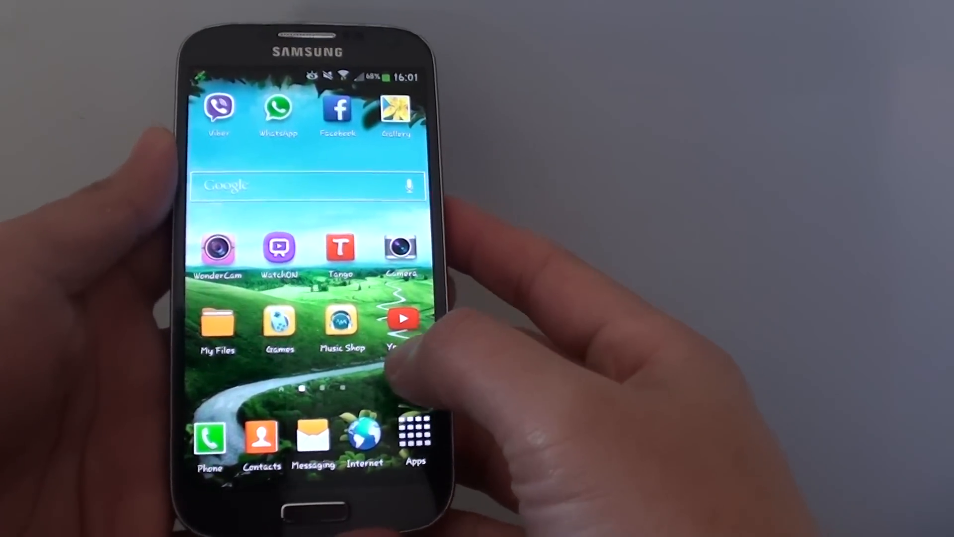
# Step: Swipe to the home screen page that holds the Messaging shortcut
pyautogui.hscroll(-3)
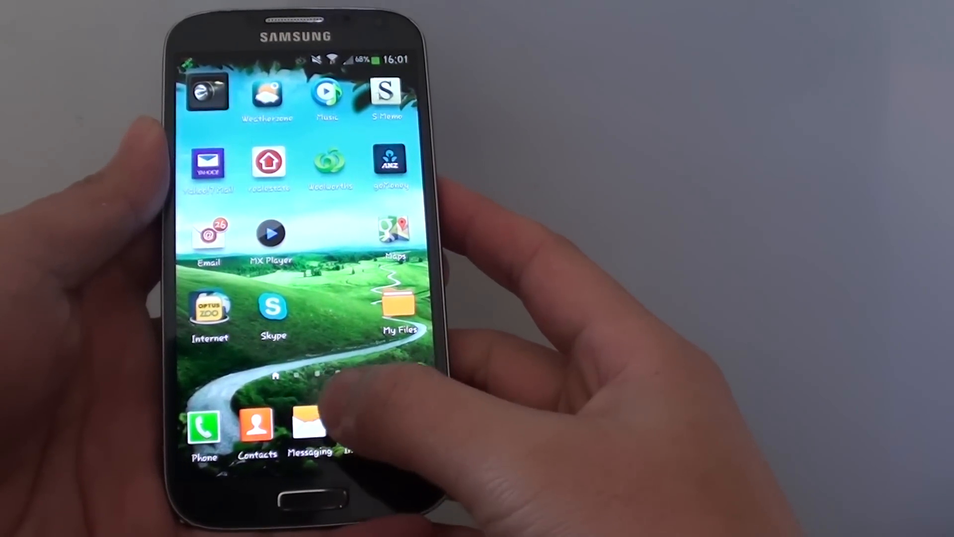
# Step: Launch Messaging and scroll its settings down to Spam message settings
pyautogui.click(309, 427)
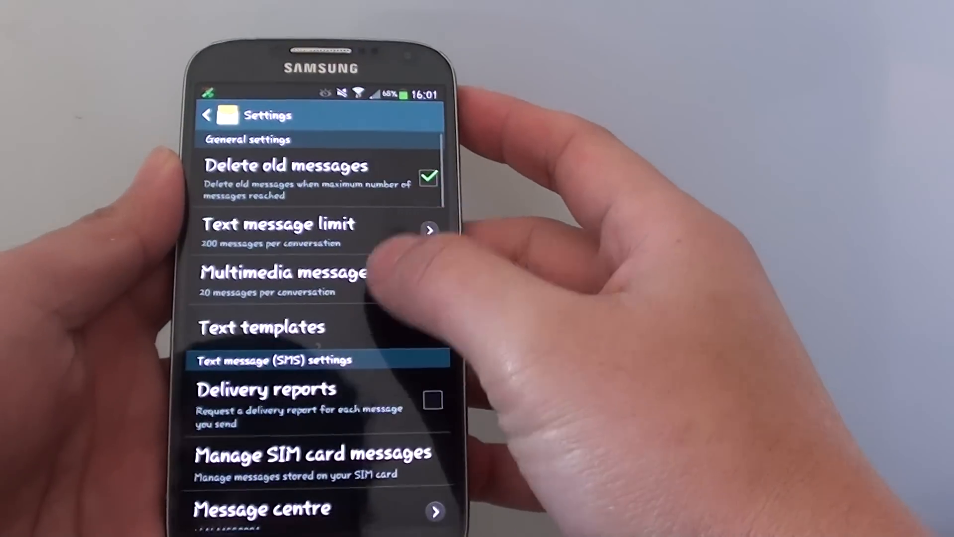
pyautogui.scroll(-3)
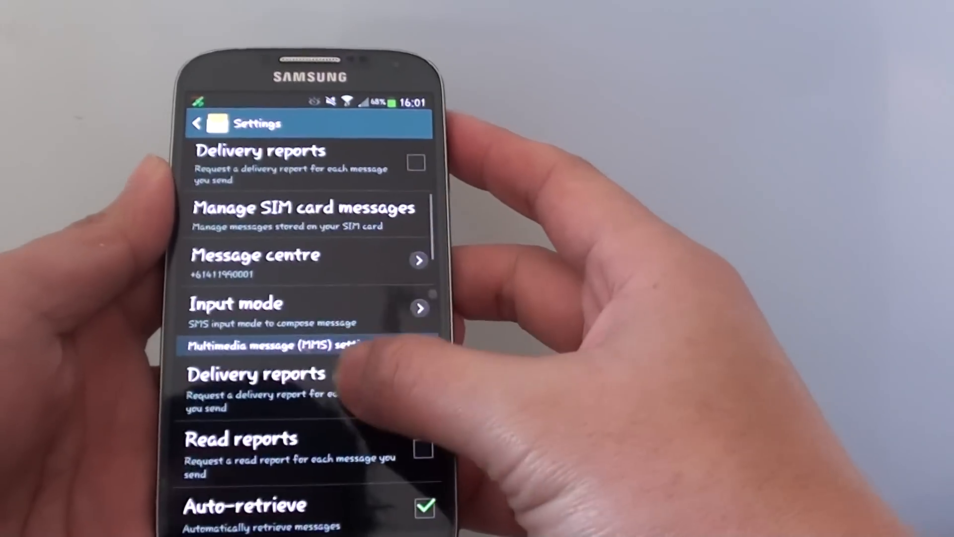
pyautogui.scroll(-3)
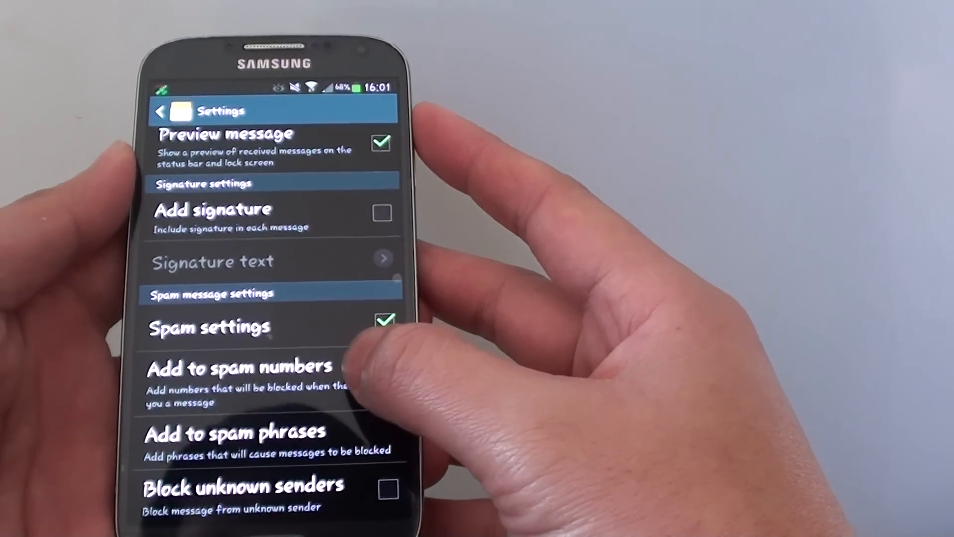
pyautogui.click(238, 367)
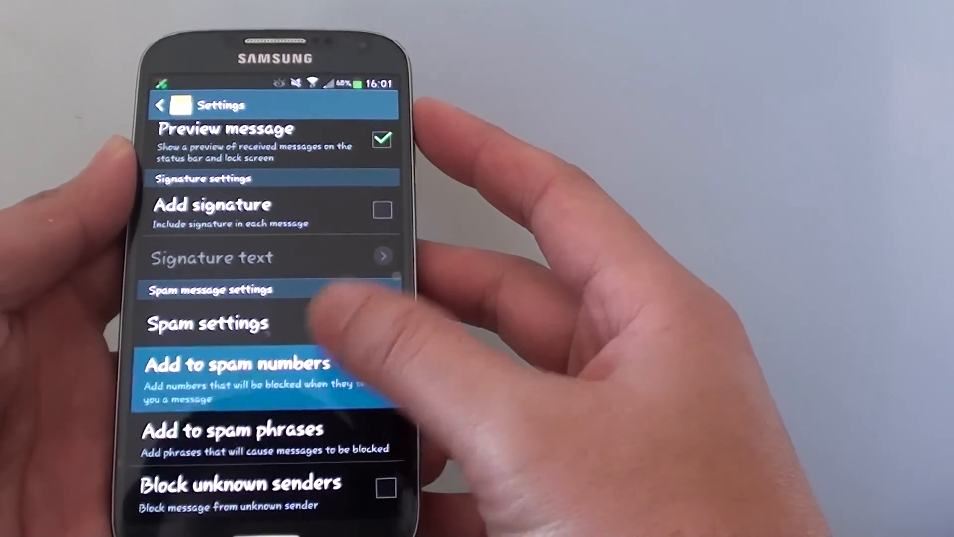
pyautogui.click(237, 364)
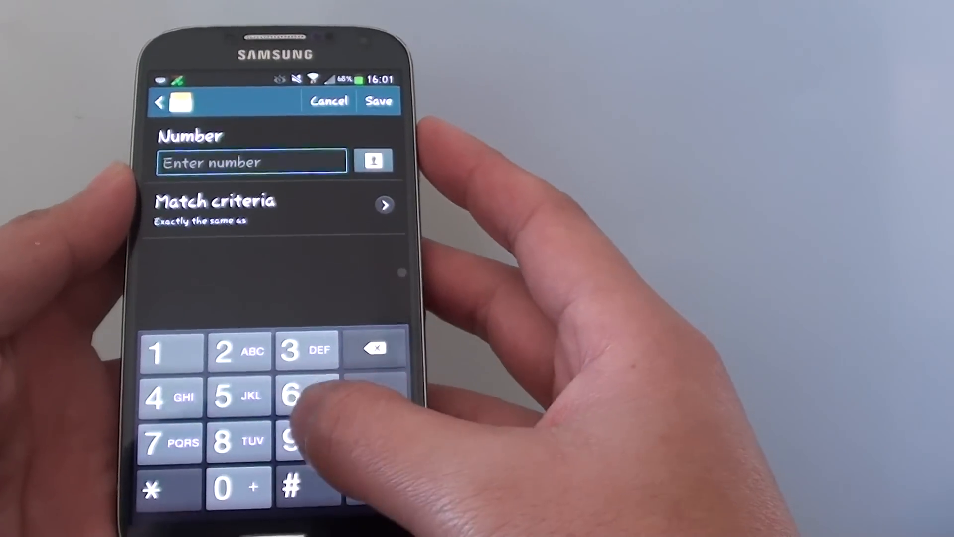
pyautogui.write('932545565')
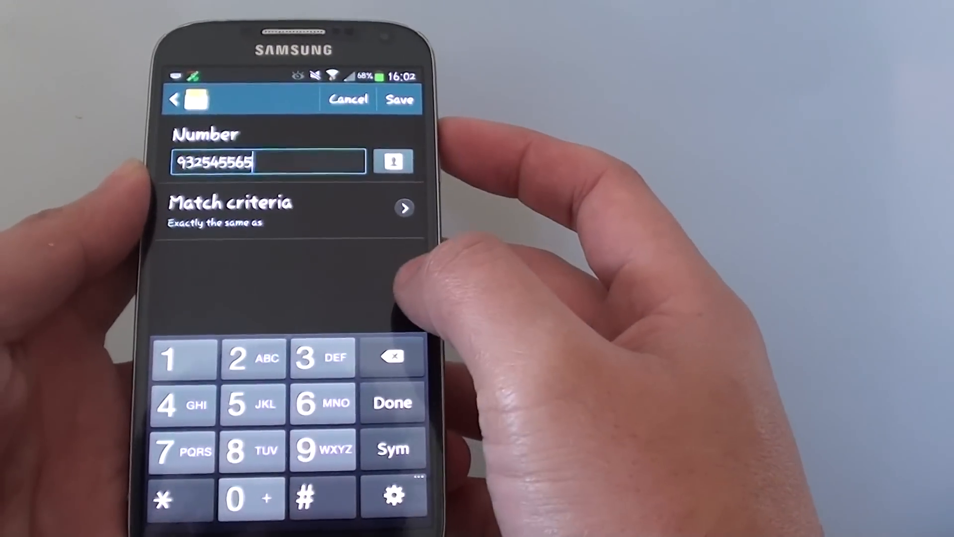
pyautogui.click(399, 98)
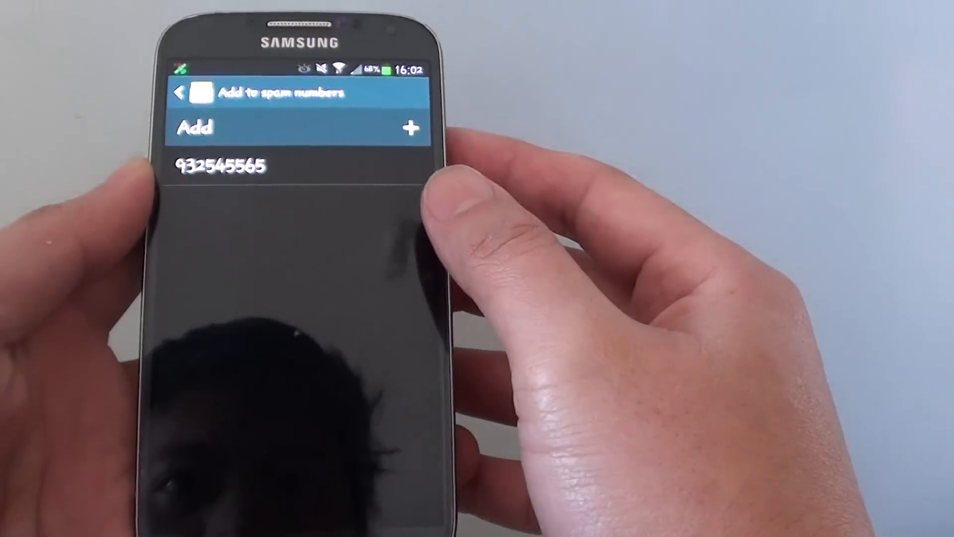
# Step: Save 9321 as a second spam number with 'Starts with' match criteria
pyautogui.click(410, 127)
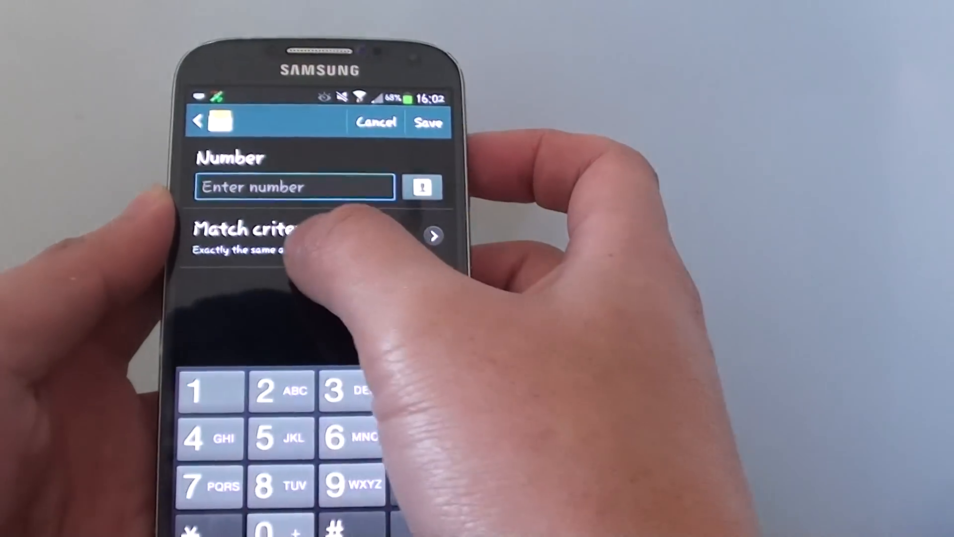
pyautogui.click(256, 232)
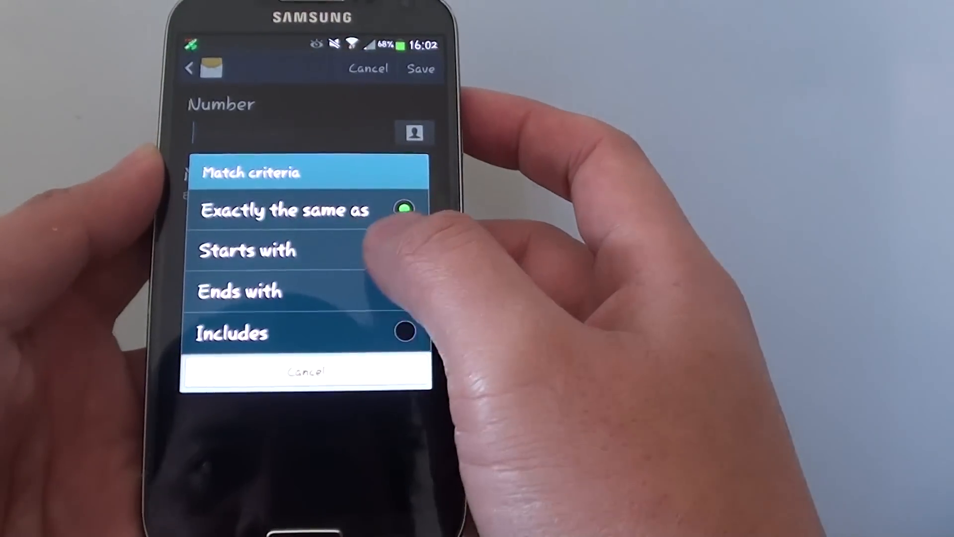
pyautogui.click(246, 250)
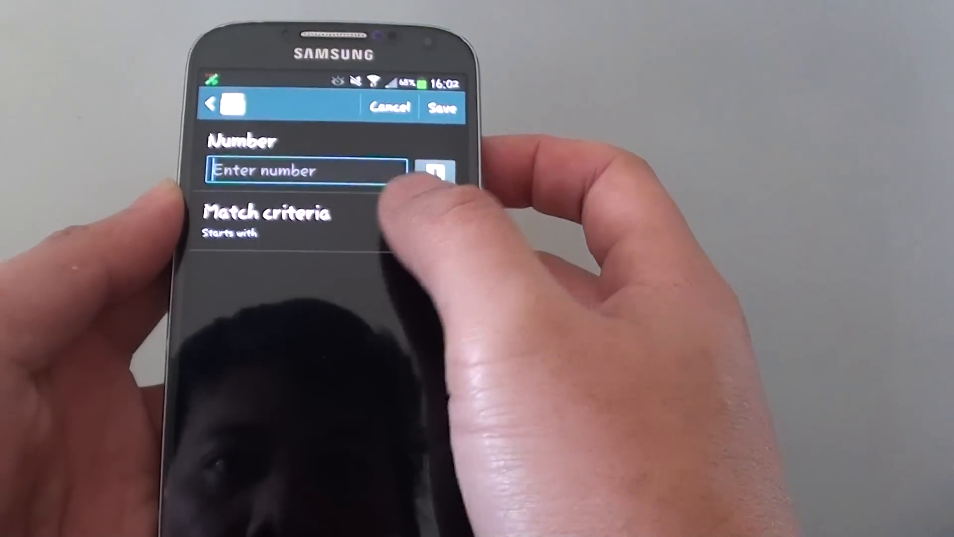
pyautogui.click(266, 224)
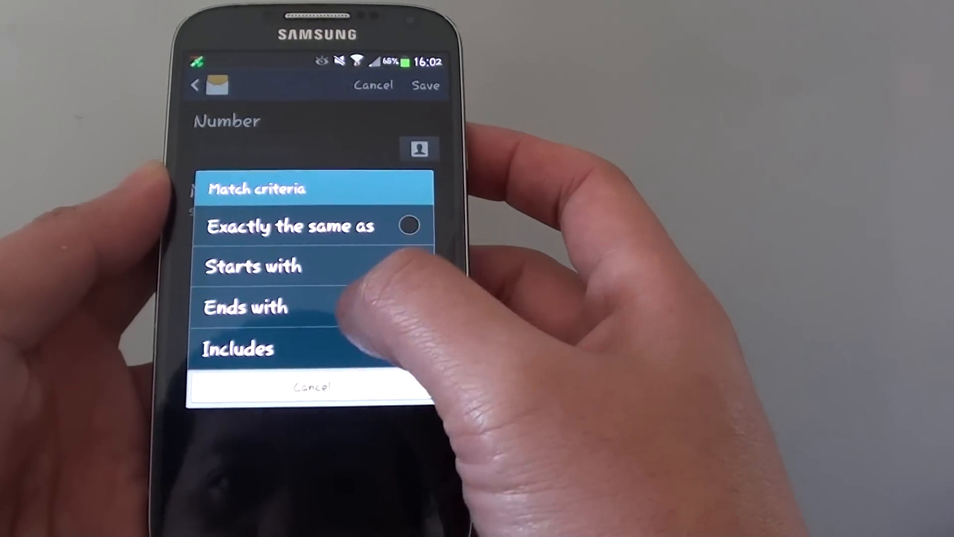
pyautogui.click(251, 266)
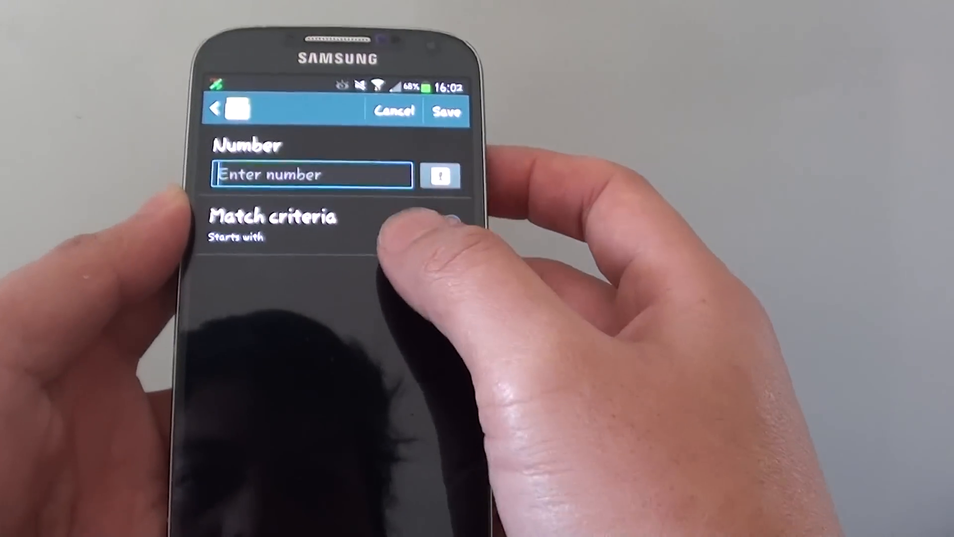
pyautogui.click(310, 175)
pyautogui.write('9321')
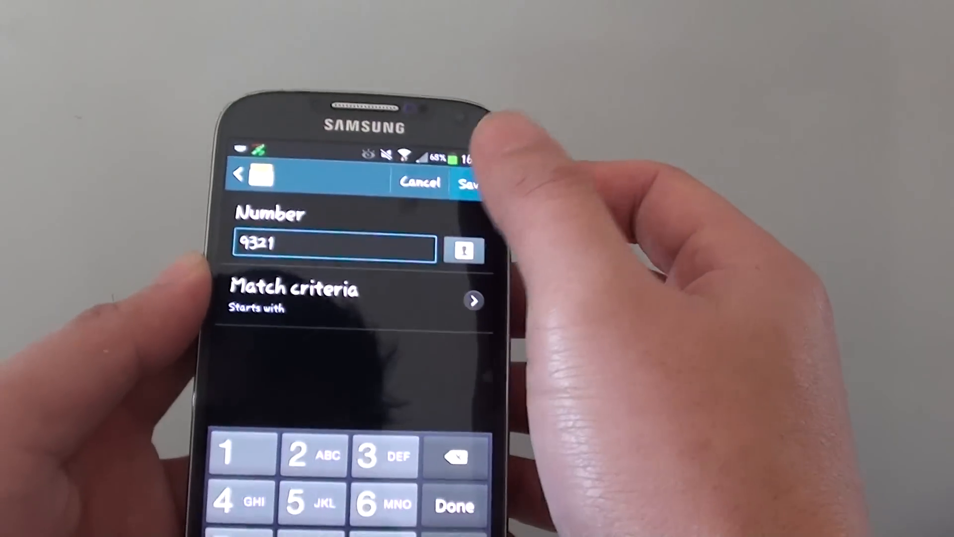
pyautogui.click(471, 183)
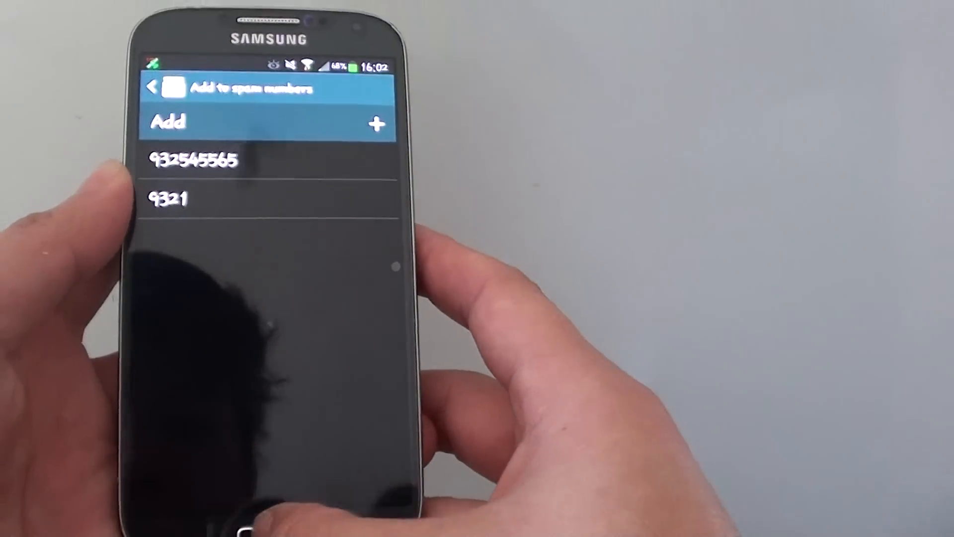